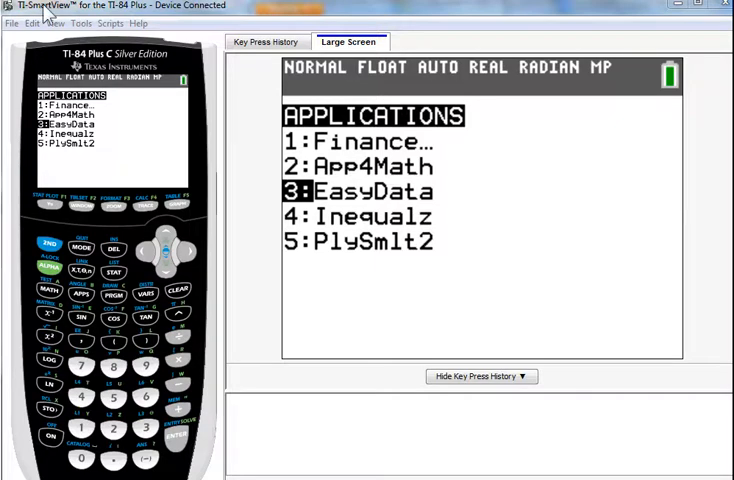
Step: Launch the EasyData app from the calculator's APPS list, reaching its Data screen
click(80, 24)
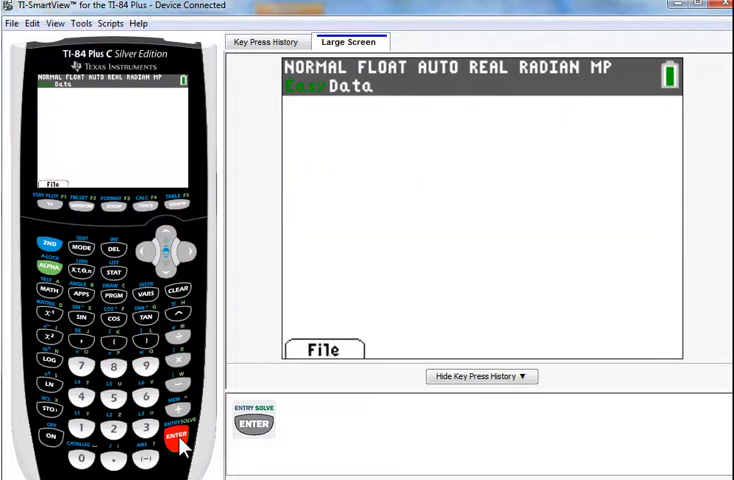
Step: Continue past the splash and start a 5-second Time Graph distance collection
click(180, 432)
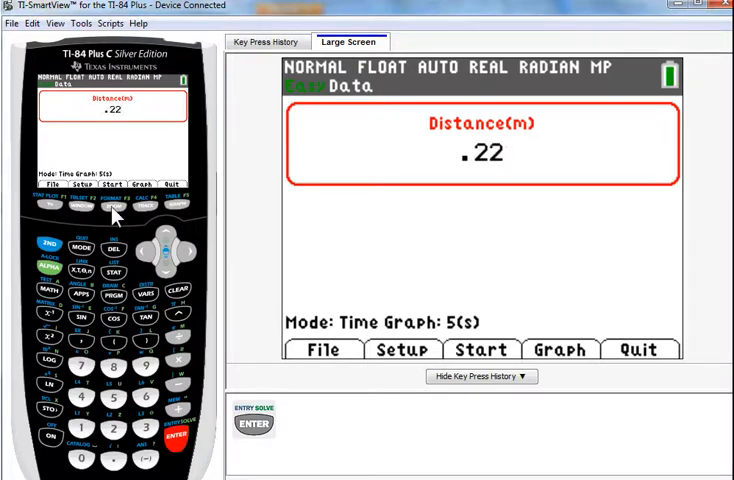
click(112, 208)
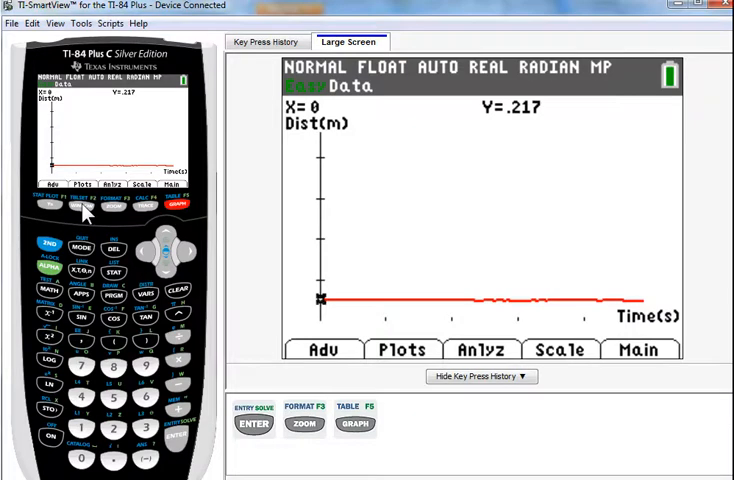
mouse_move(120, 210)
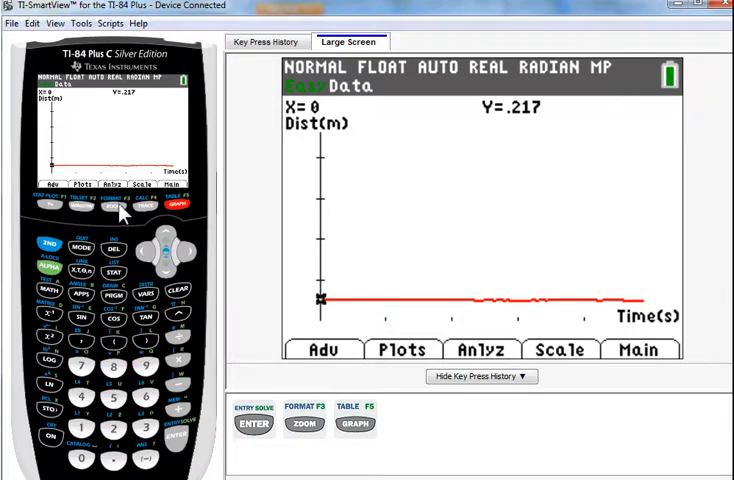
Step: Leave the distance graph for EasyData's main screen with the live distance reading
click(176, 204)
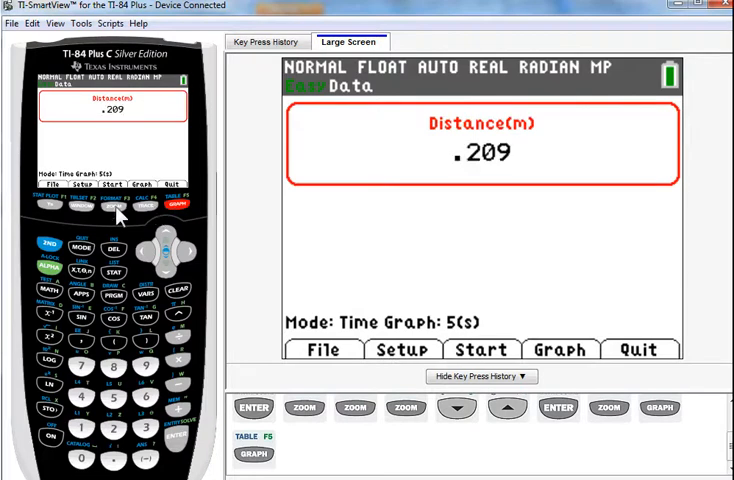
Step: Start a new collection, confirm deleting the old data, and show the resulting graph
click(112, 208)
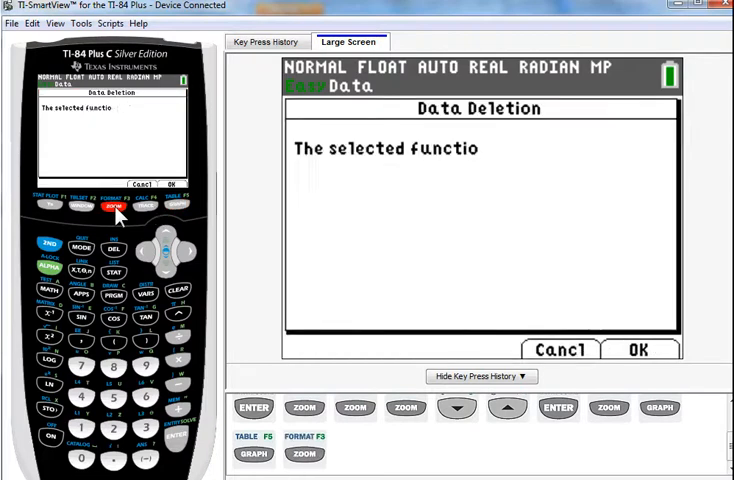
click(176, 204)
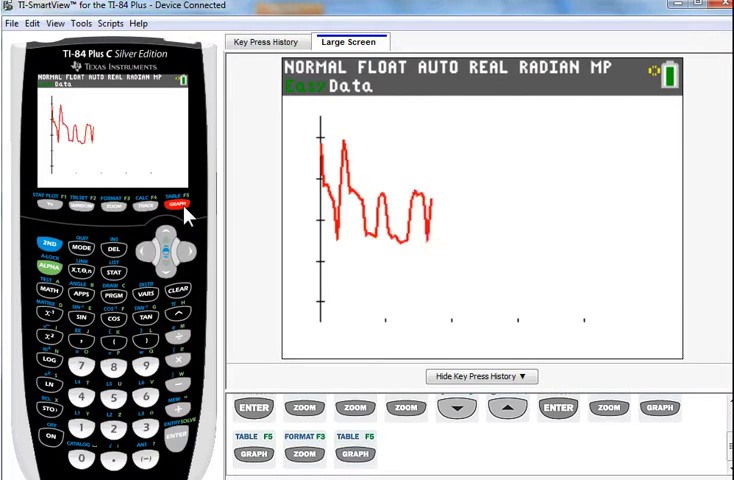
click(180, 204)
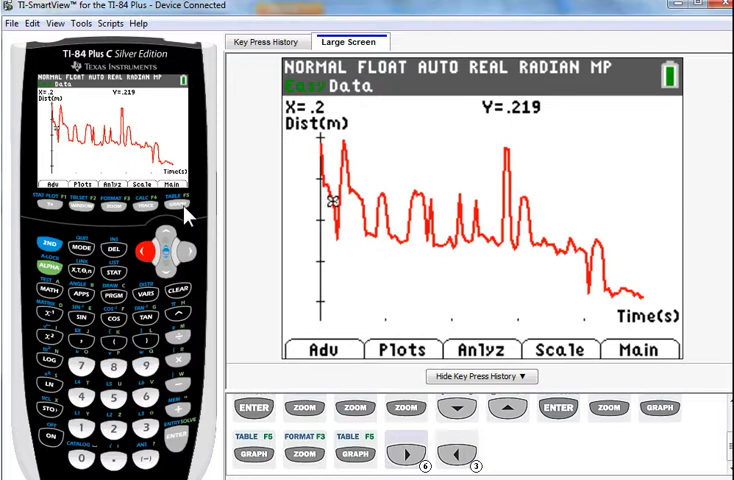
Step: Open the Edit Graph Scale settings to begin setting Ymin to 0
click(456, 450)
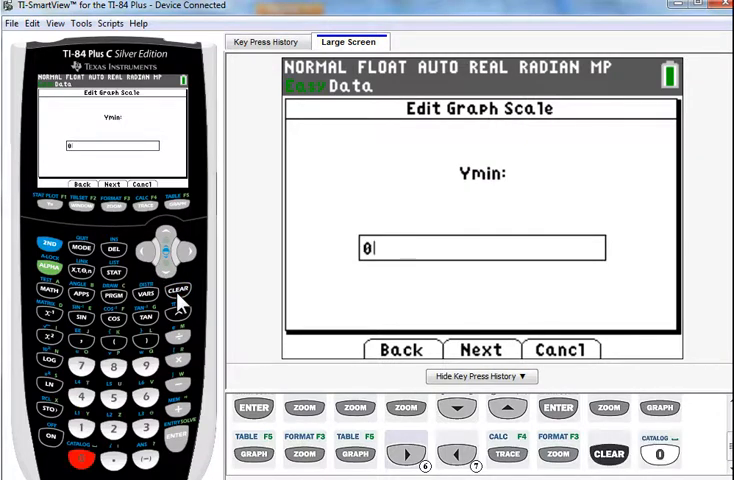
Step: Set Ymax to .5, accept the 0–0.5 y-range, and return to the main screen
click(178, 292)
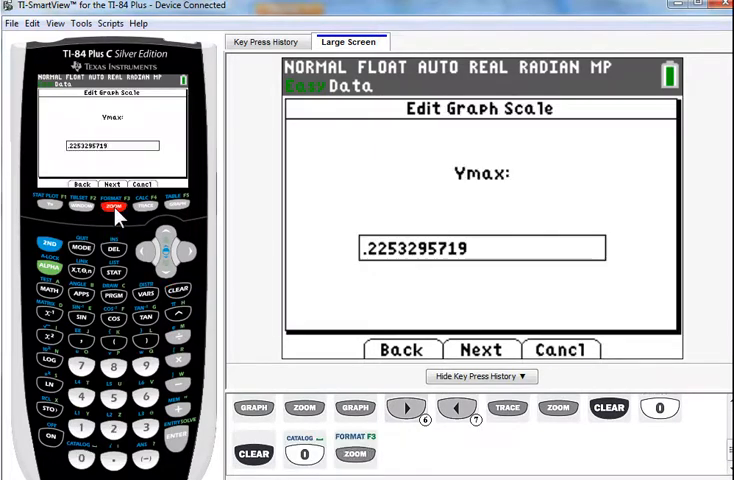
click(178, 288)
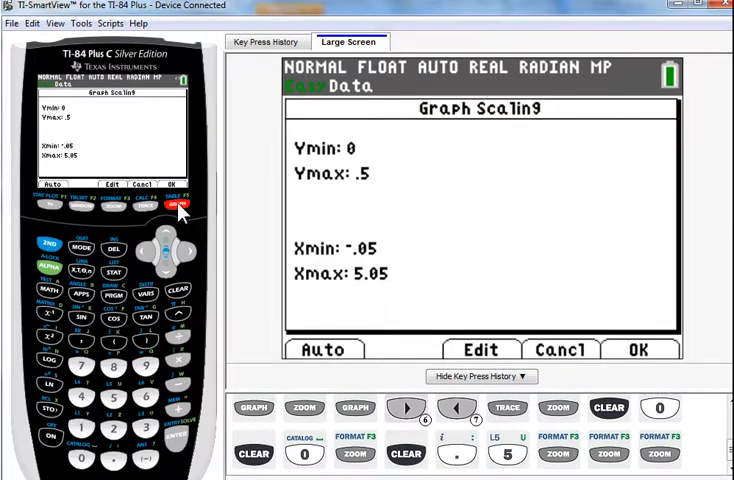
click(636, 348)
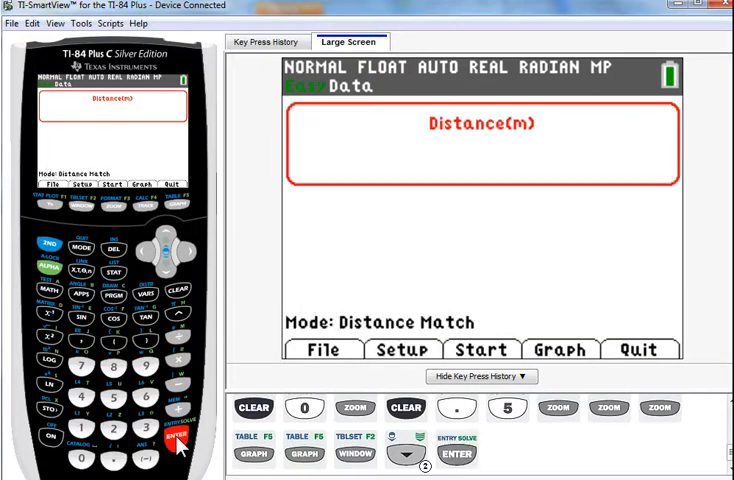
Step: Open EasyData's Setup menu listing experiment modes such as Time Graph and Distance Match
click(178, 434)
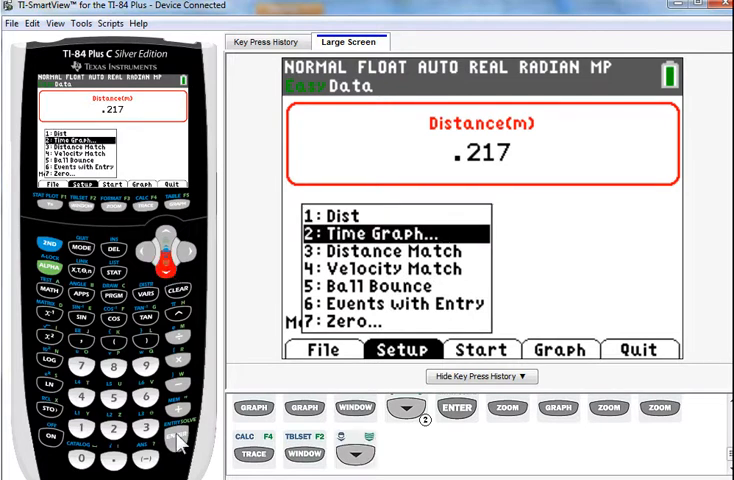
Step: Choose 2:Time Graph and show its settings: .05 s interval, 100 samples, 5 s length
click(458, 408)
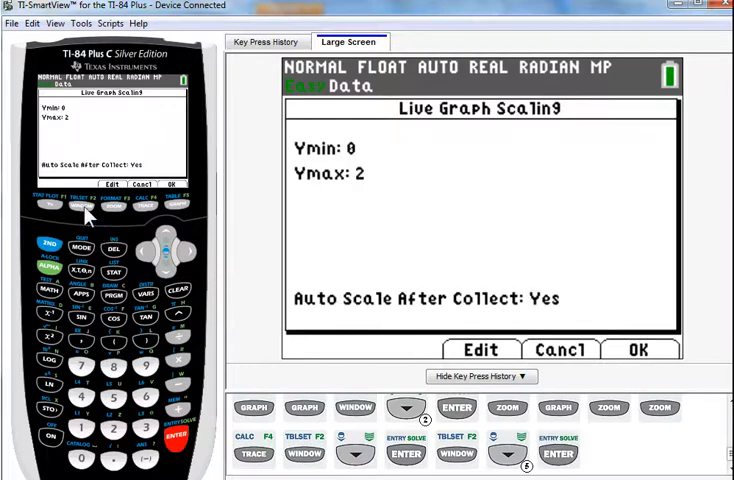
mouse_move(112, 216)
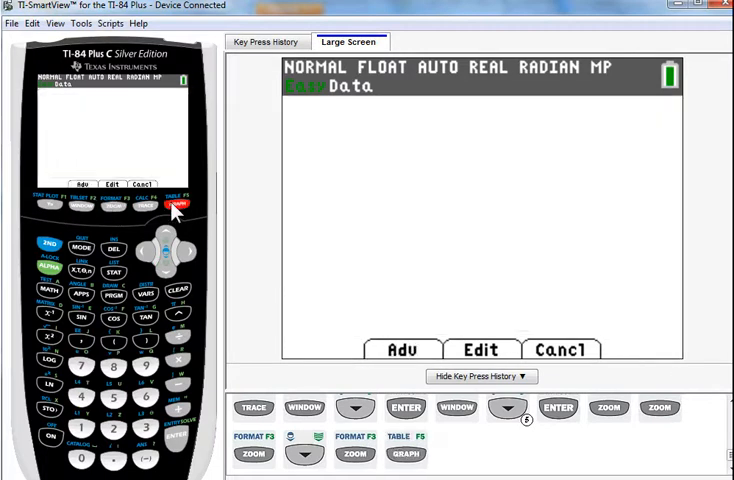
click(180, 204)
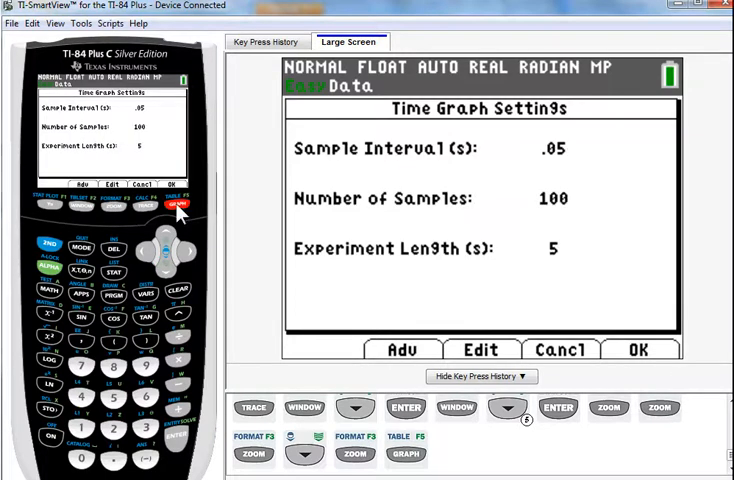